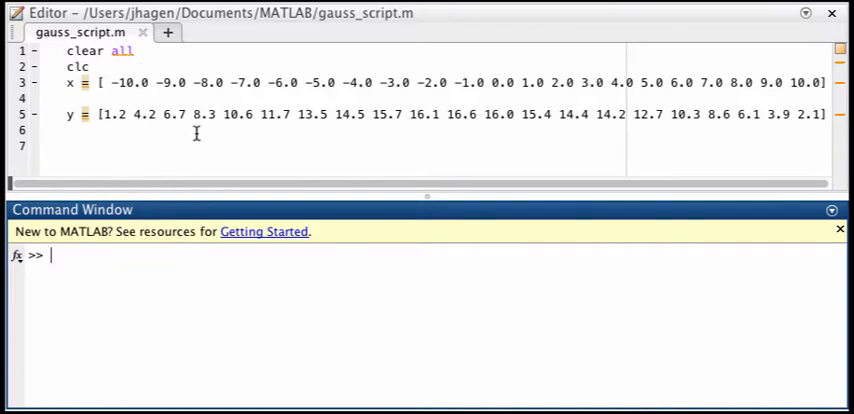
pyautogui.moveTo(140, 124)
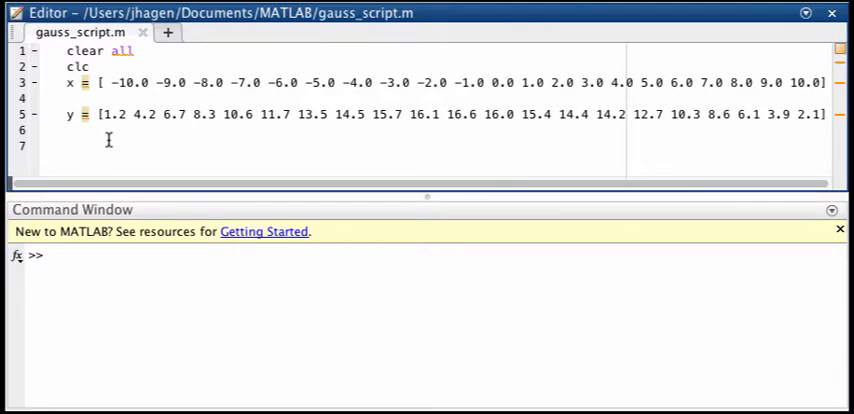
# Add plot(x, y, 'o') on line 6 and shg on line 7 of gauss_script.m
pyautogui.write('p')
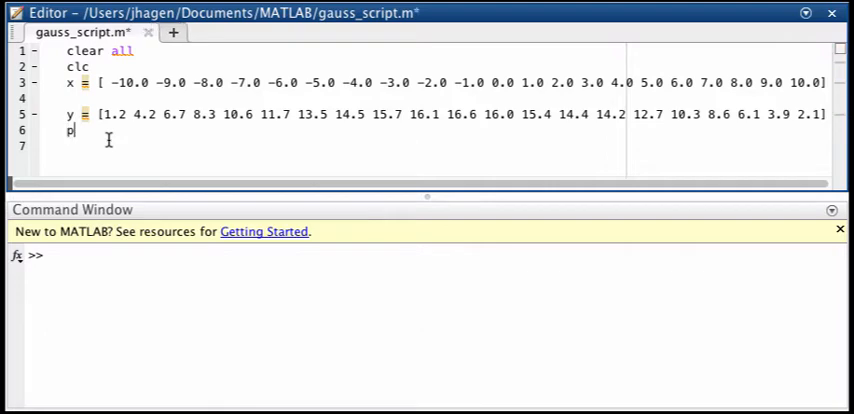
pyautogui.write('lot(')
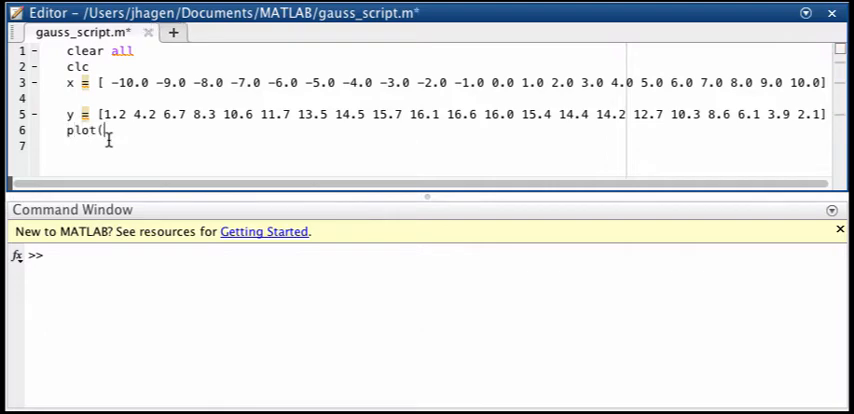
pyautogui.write('x, t')
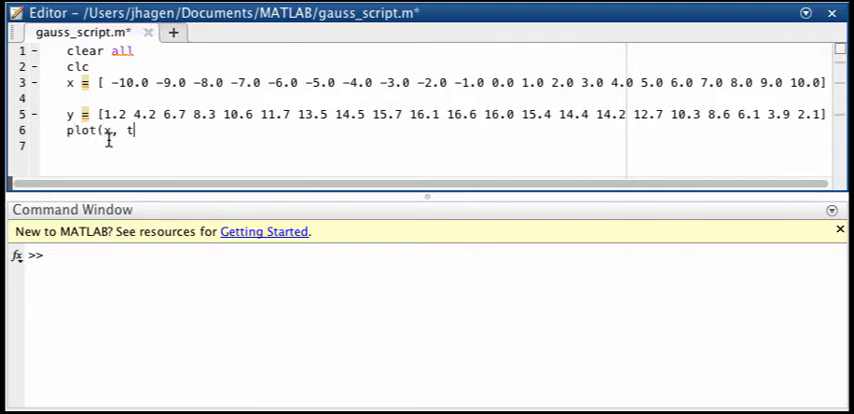
pyautogui.write('y,')
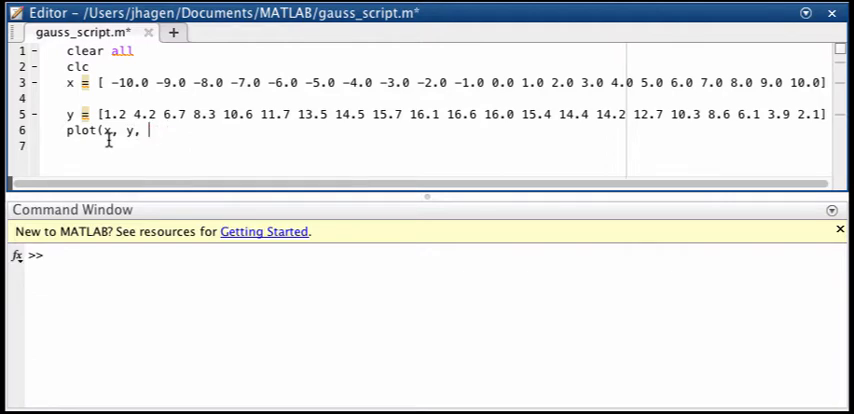
pyautogui.write("'o")
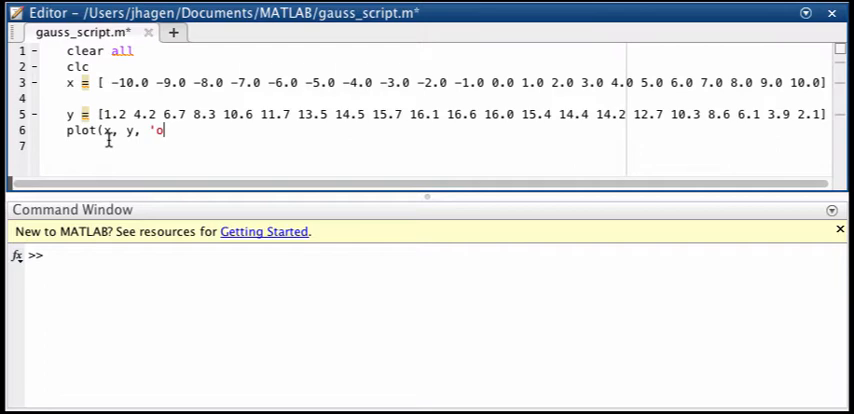
pyautogui.write("')")
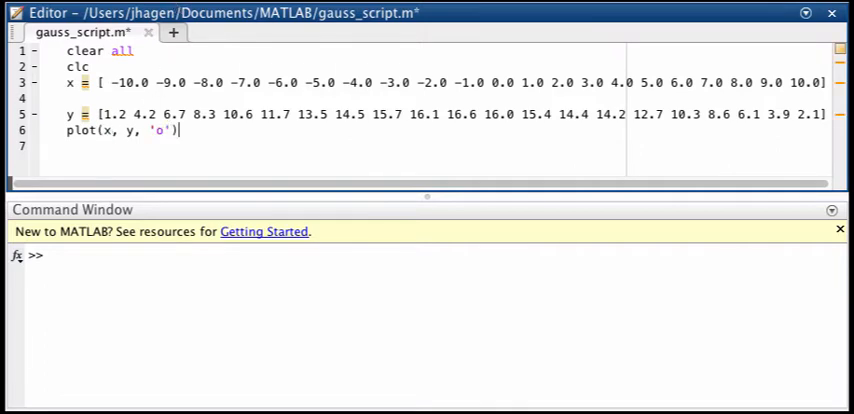
pyautogui.write('sh')
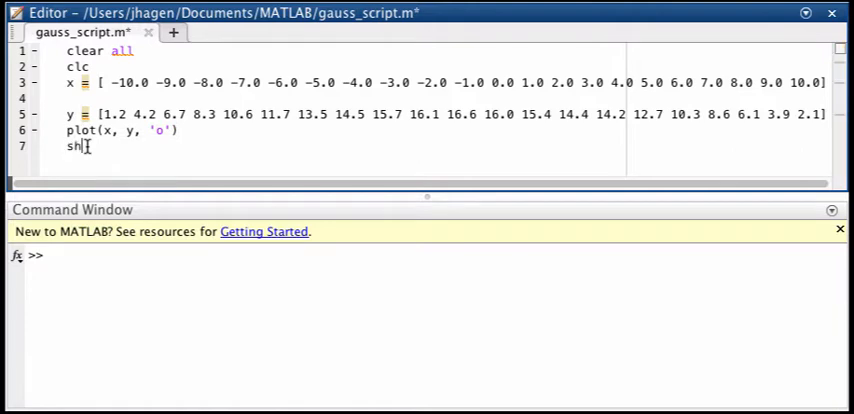
pyautogui.write('g')
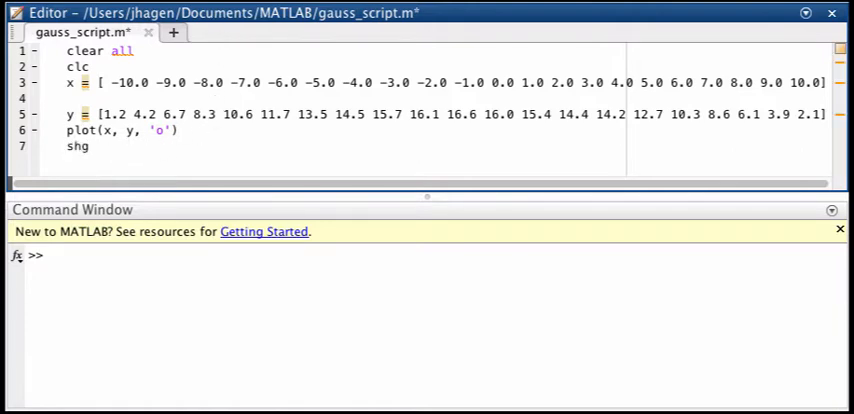
# Run the script with F5 to print the y values in the Command Window
pyautogui.press('F5')
pyautogui.write('% ')
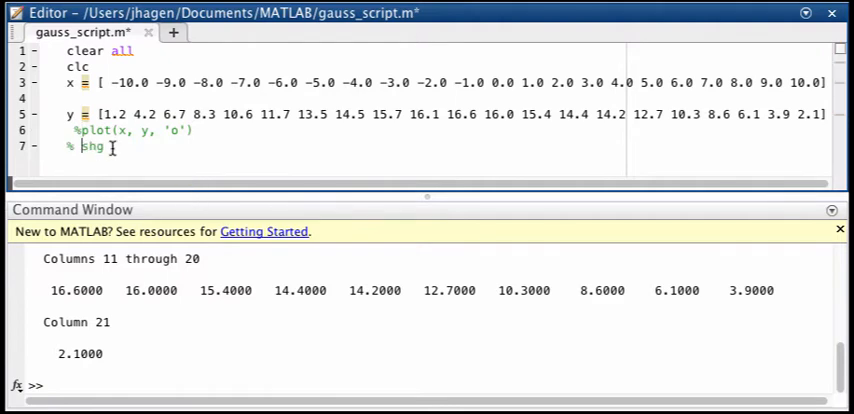
# Start a new line 8 with the anonymous function header gauss=@(p,x)
pyautogui.press('Enter')
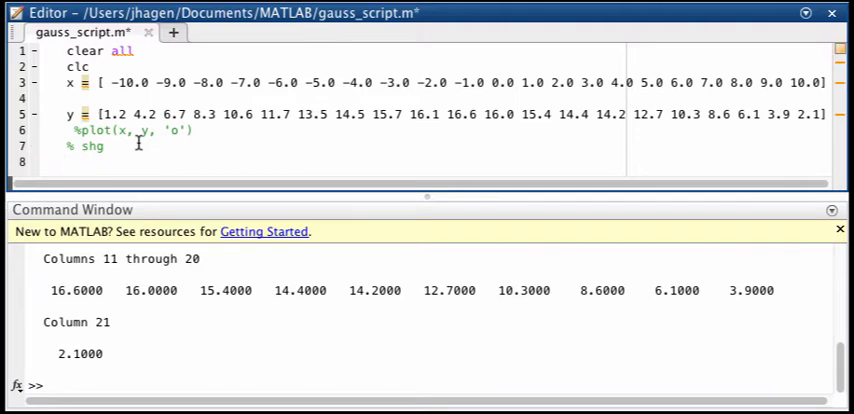
pyautogui.write('g')
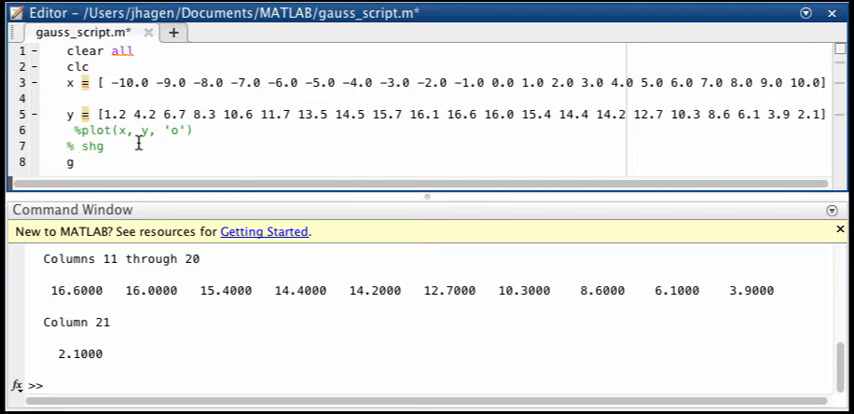
pyautogui.write('au')
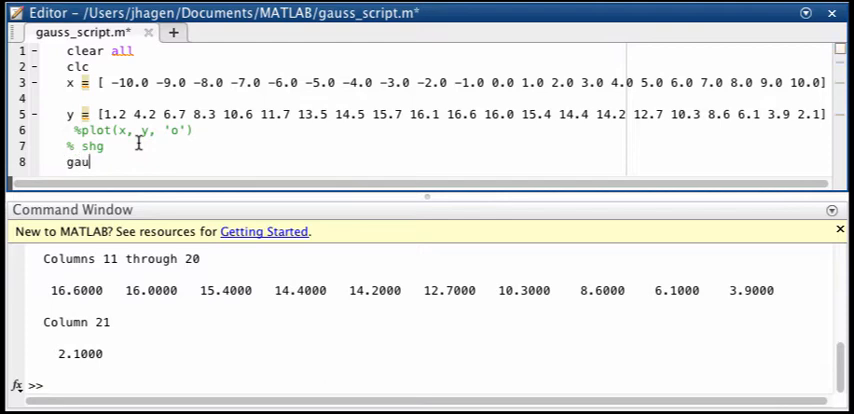
pyautogui.write('ss')
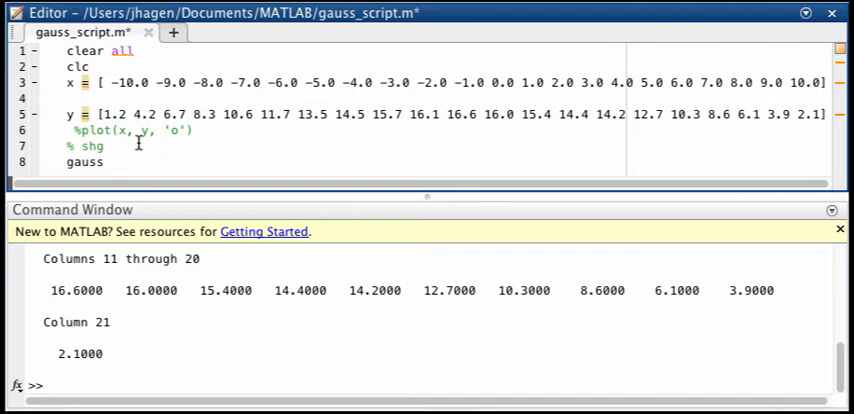
pyautogui.write('=')
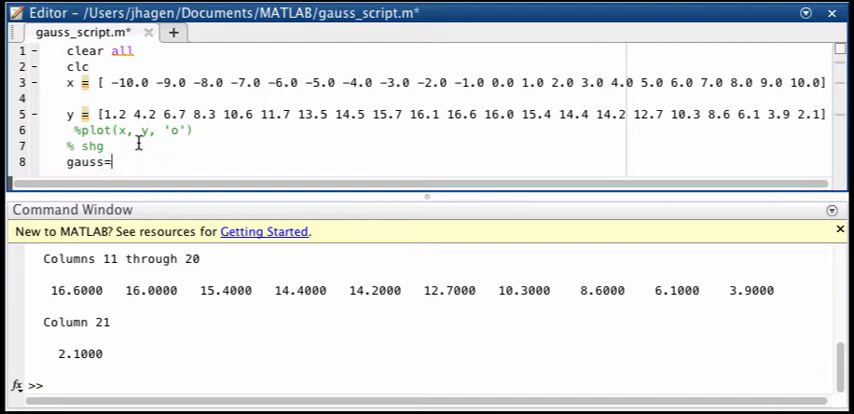
pyautogui.write('@(')
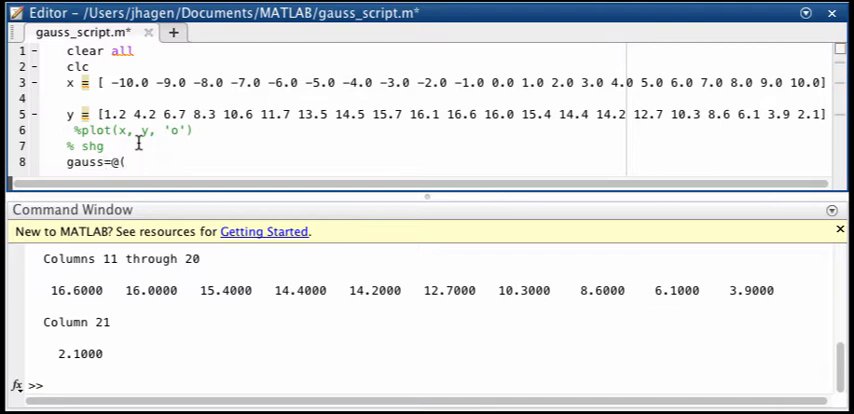
pyautogui.write('p,')
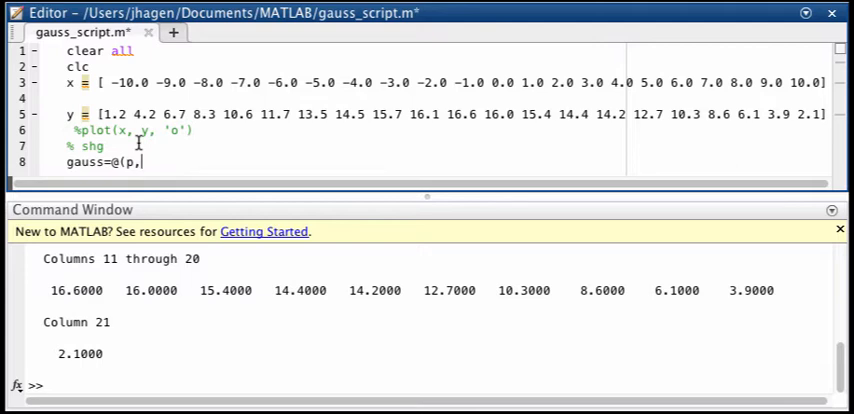
pyautogui.write('x)')
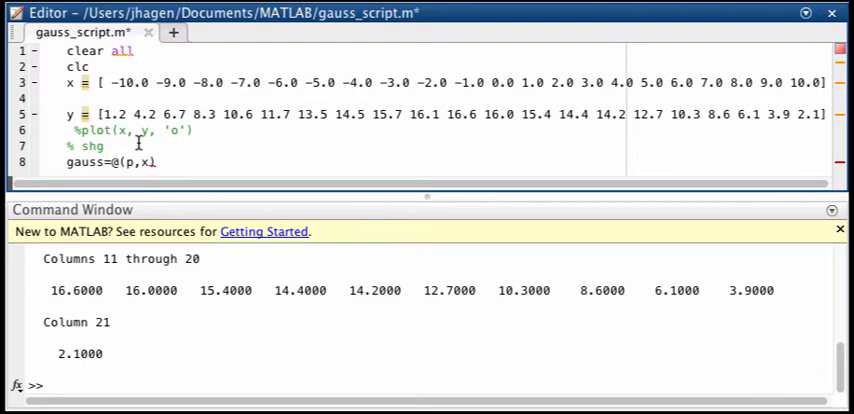
# Type the placeholder body Aexp(Bx^2) after the gauss function header
pyautogui.write('A')
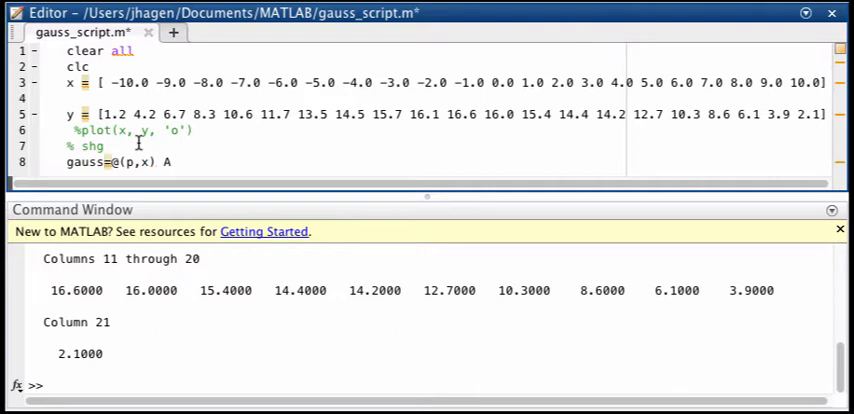
pyautogui.write('exp')
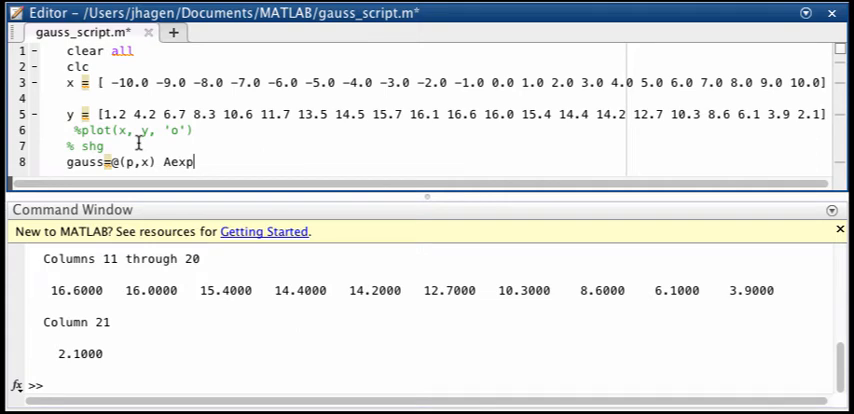
pyautogui.write('(')
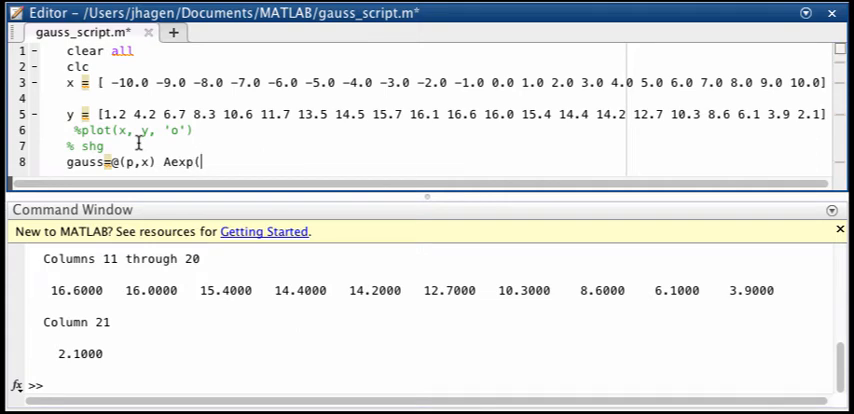
pyautogui.write('B')
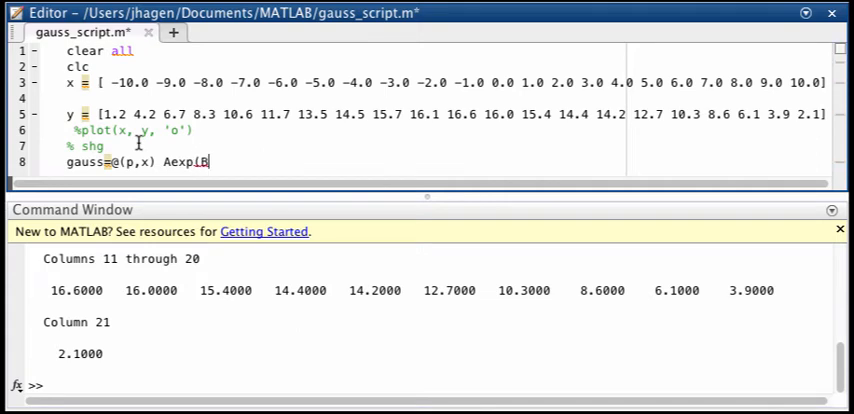
pyautogui.write('x')
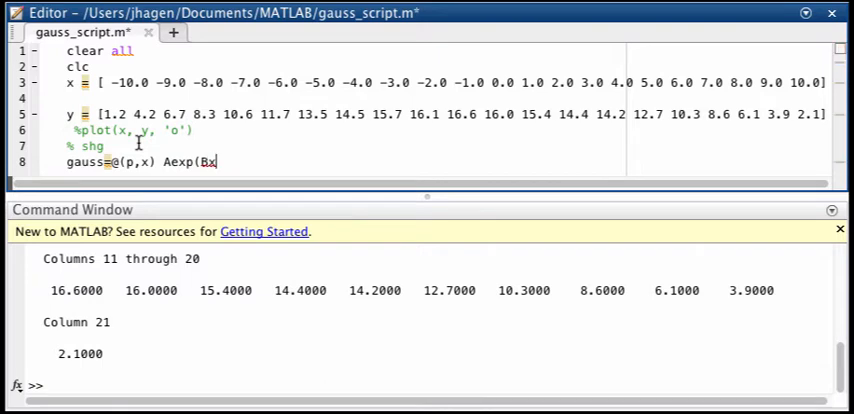
pyautogui.write('^2')
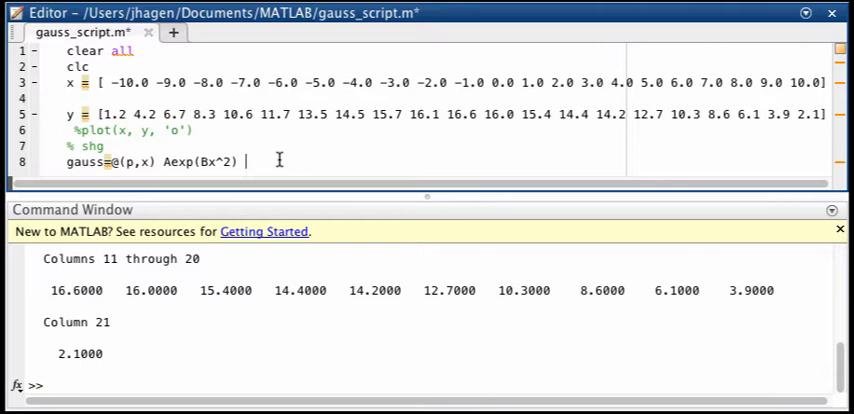
# Begin the Gaussian body on line 8 with p(1)*exp(
pyautogui.write('p(')
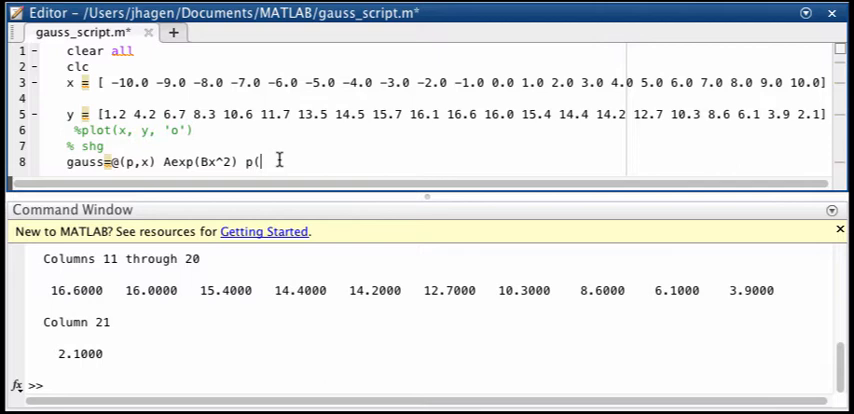
pyautogui.write('1)')
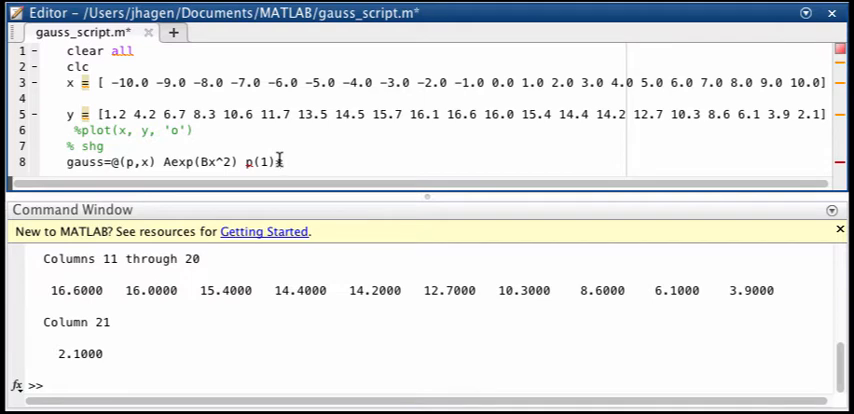
pyautogui.write('*')
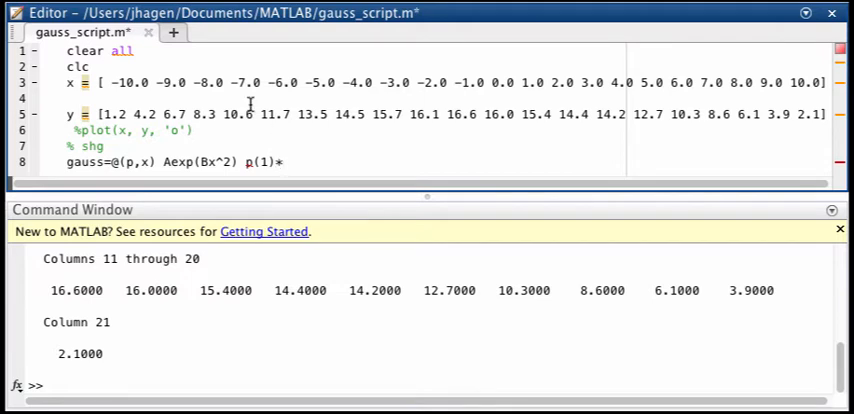
pyautogui.write('exp')
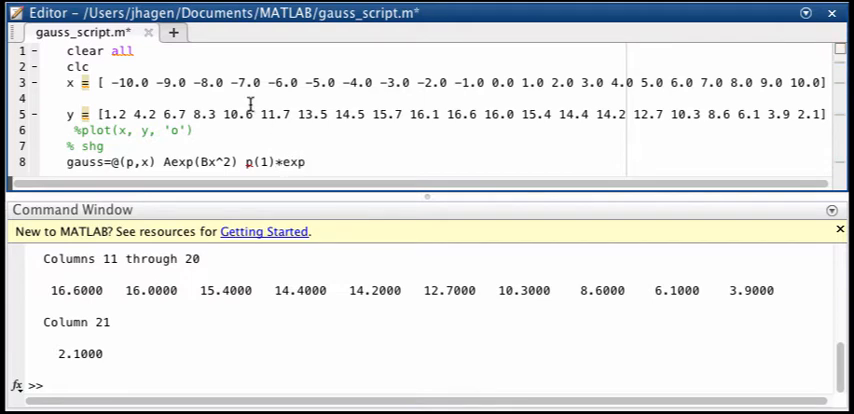
pyautogui.write('(')
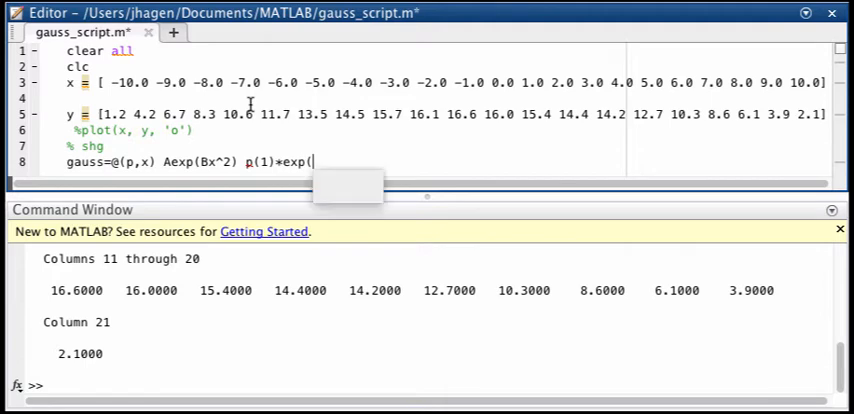
# Complete the exponent as p(2).*x.^2 inside exp
pyautogui.write('p(')
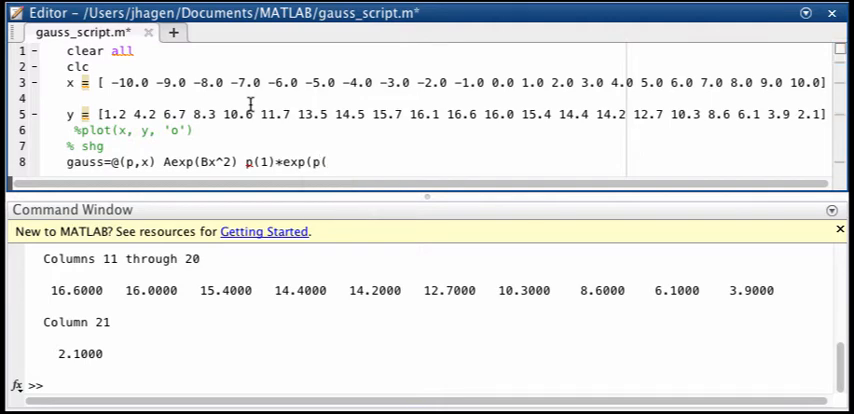
pyautogui.write('1)')
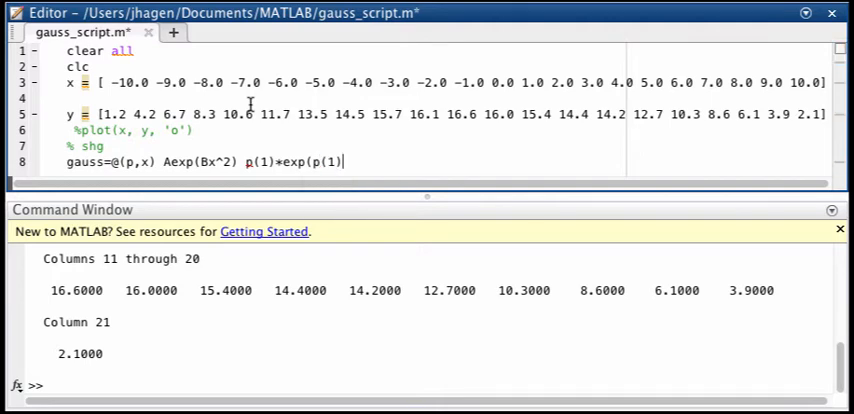
pyautogui.write('2')
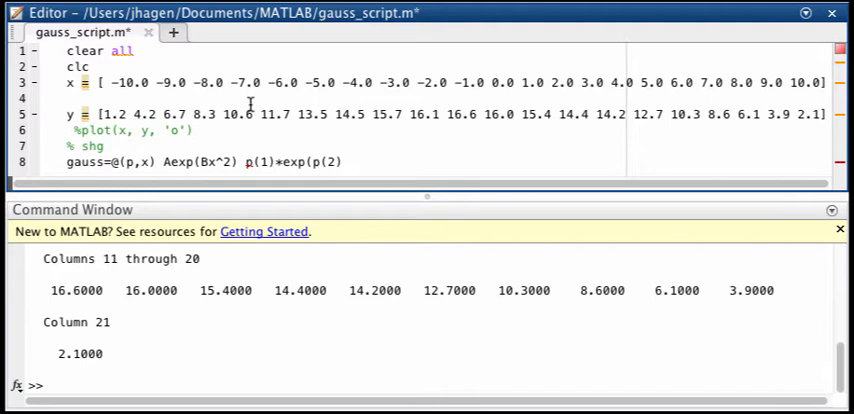
pyautogui.write('.')
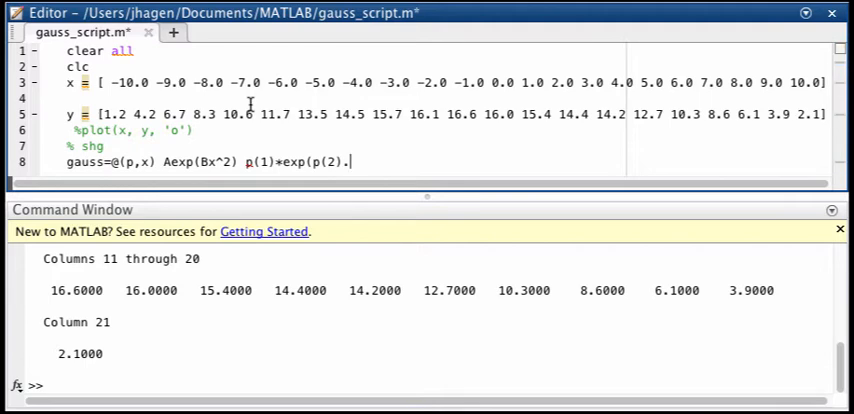
pyautogui.write('x^')
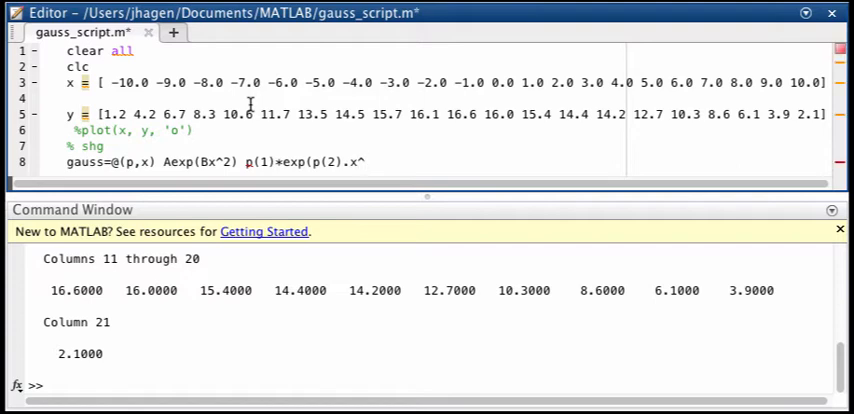
pyautogui.write('*')
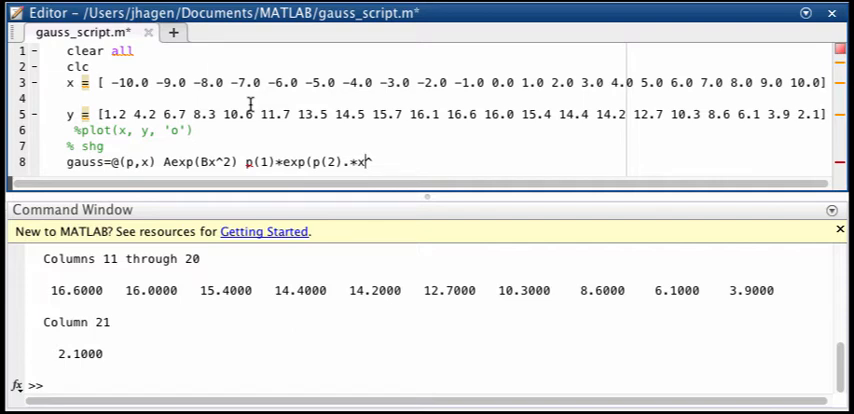
pyautogui.write('.^2')
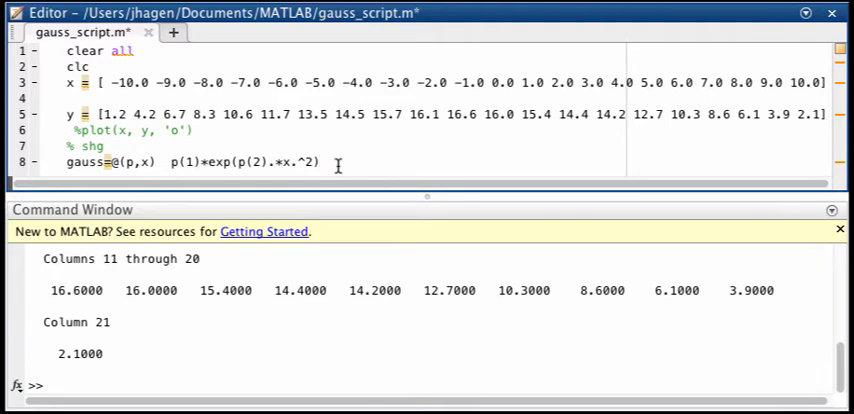
# Enter guess = [16 -1] on line 9 as the starting parameters
pyautogui.scroll(-3)
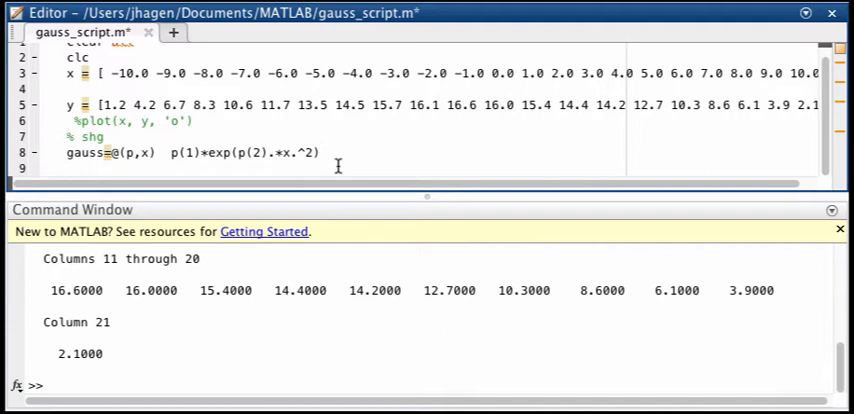
pyautogui.write('g')
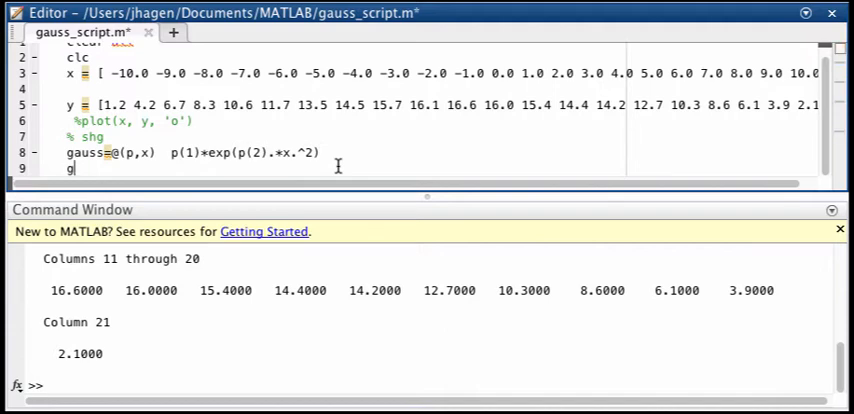
pyautogui.write('u')
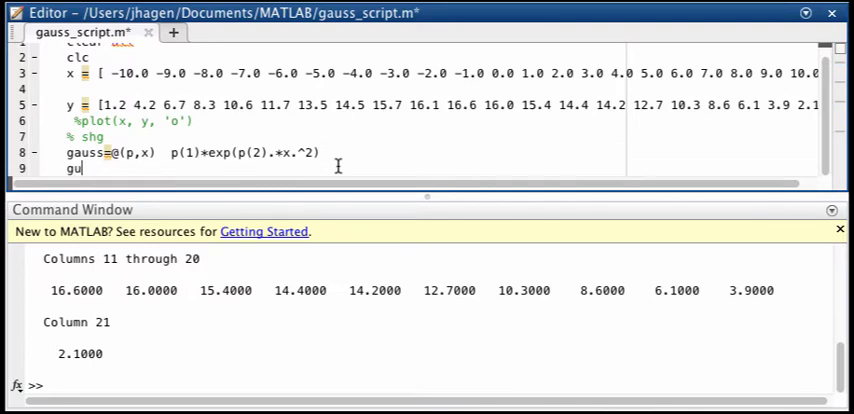
pyautogui.write('ess = [')
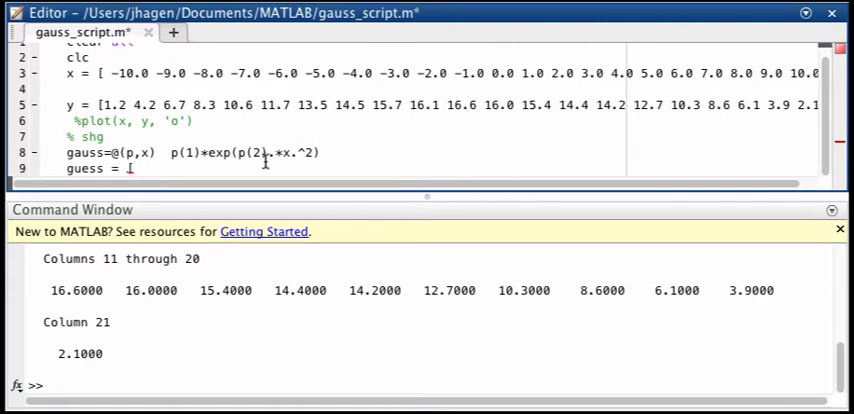
pyautogui.write('16 -1]')
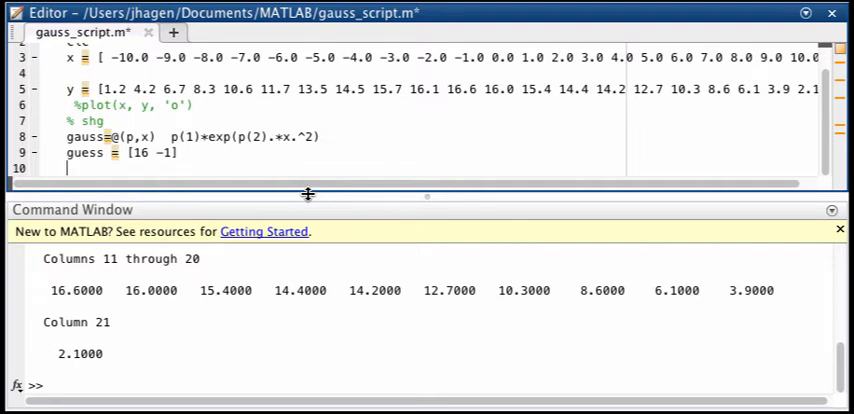
# Write gauss_model=fitnlm(x, y, gauss, guess) on line 10
pyautogui.write('g')
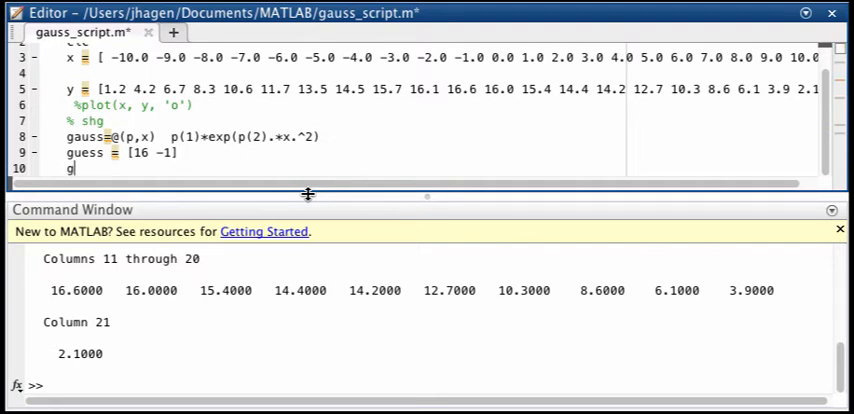
pyautogui.write('auss')
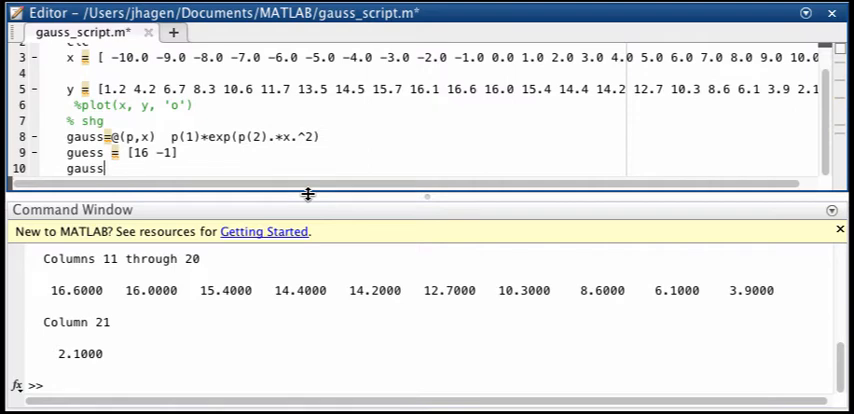
pyautogui.write('_model')
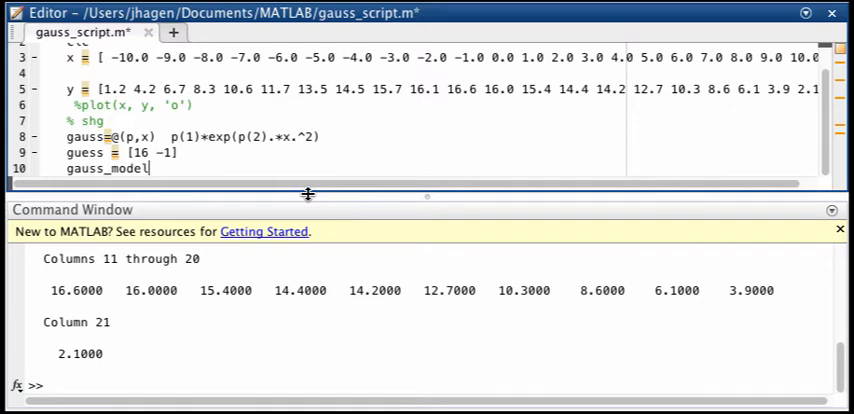
pyautogui.write('=')
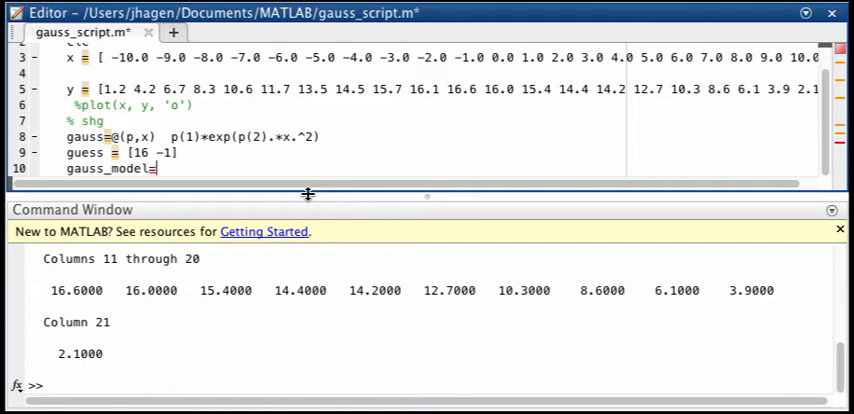
pyautogui.write('f')
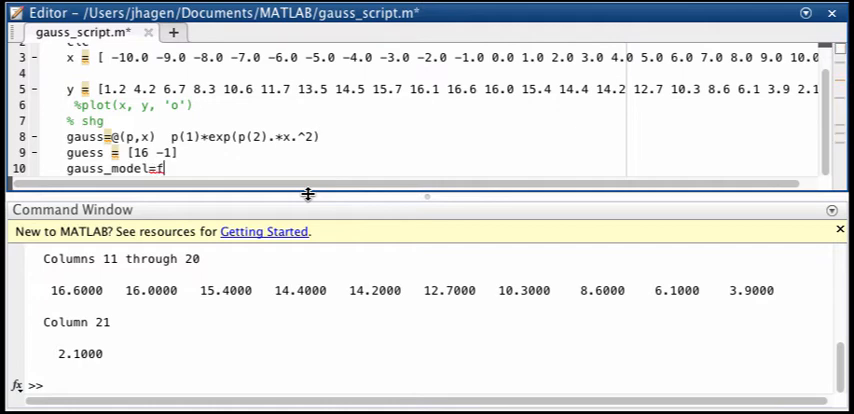
pyautogui.write('itnl')
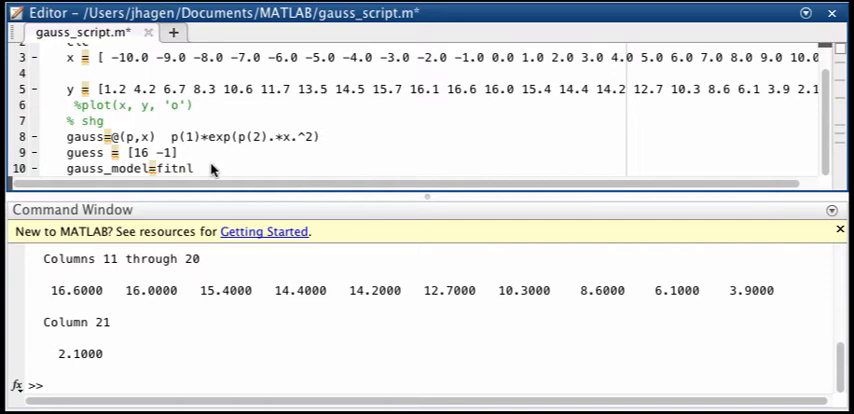
pyautogui.write('m(')
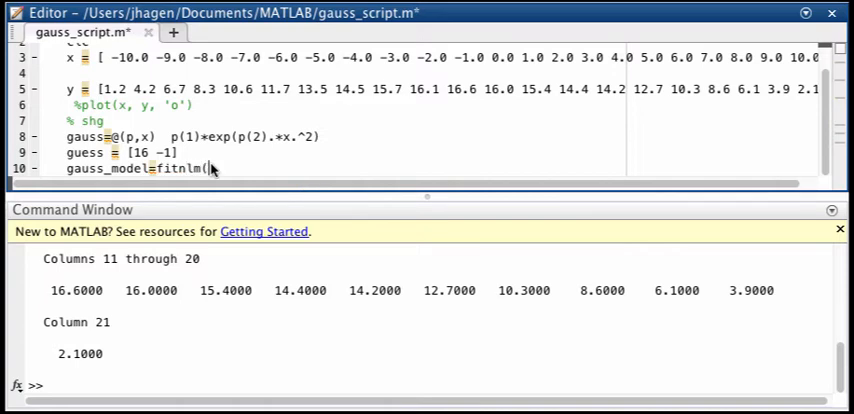
pyautogui.write('(')
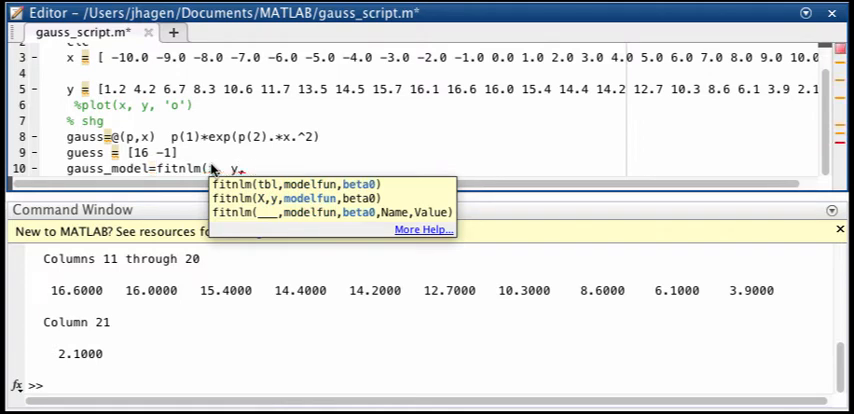
pyautogui.write('gauss')
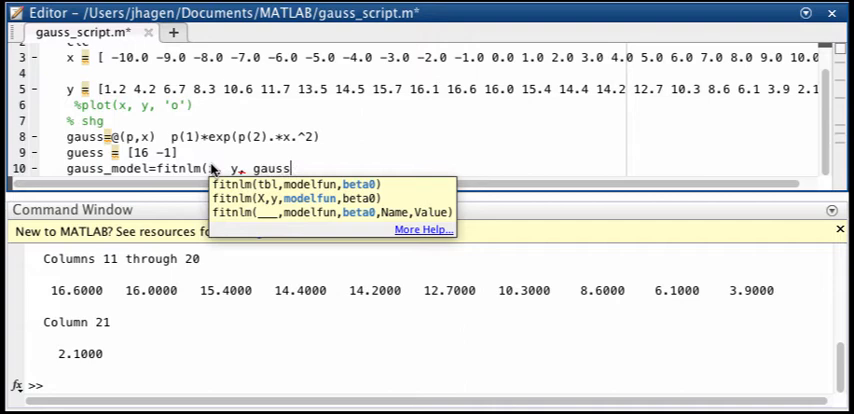
pyautogui.write(',')
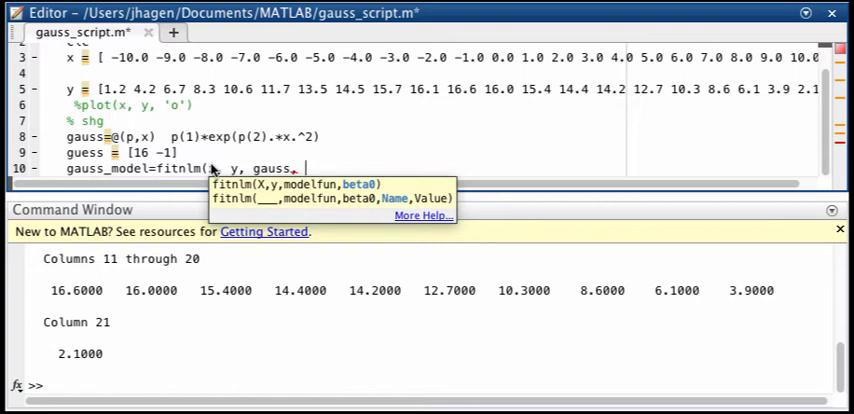
pyautogui.write('guess')
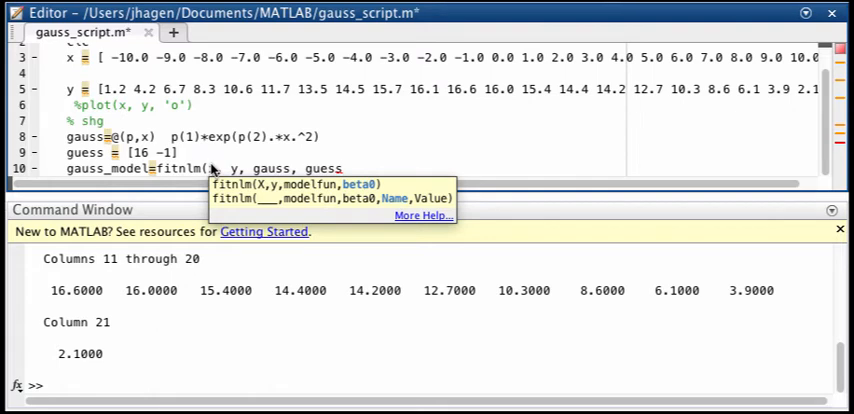
pyautogui.write(')')
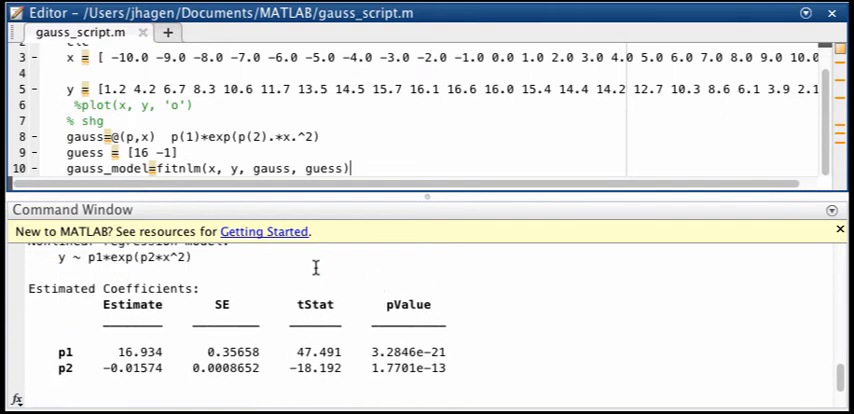
# Review fit output (21 observations, RMSE 0.889, R-squared 0.969) and start line 11
pyautogui.scroll(-3)
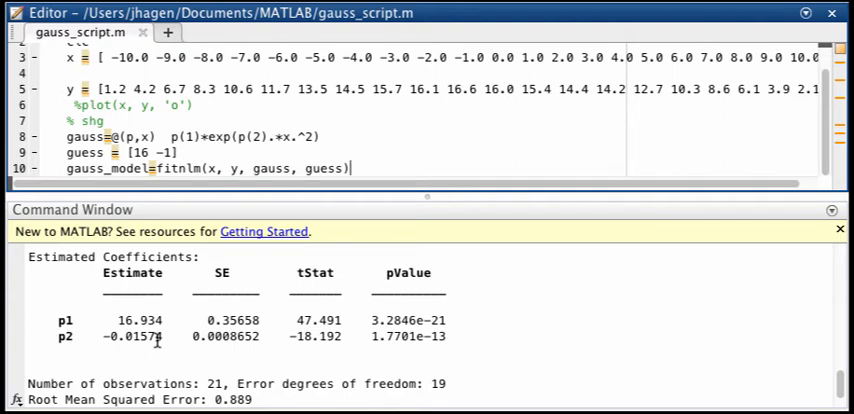
pyautogui.scroll(-3)
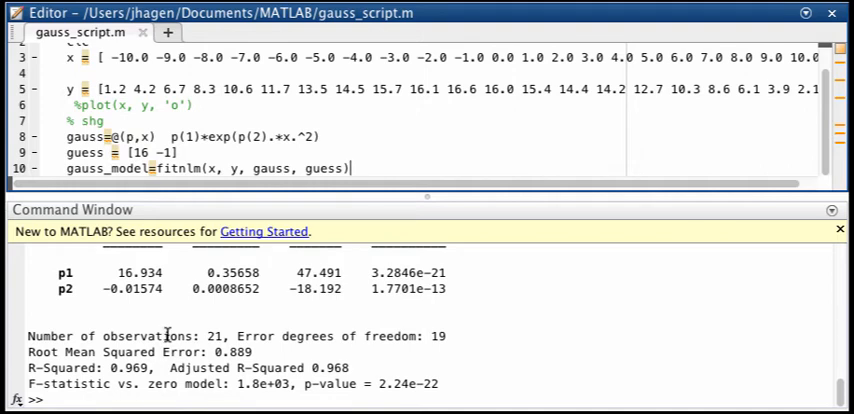
pyautogui.press('enter')
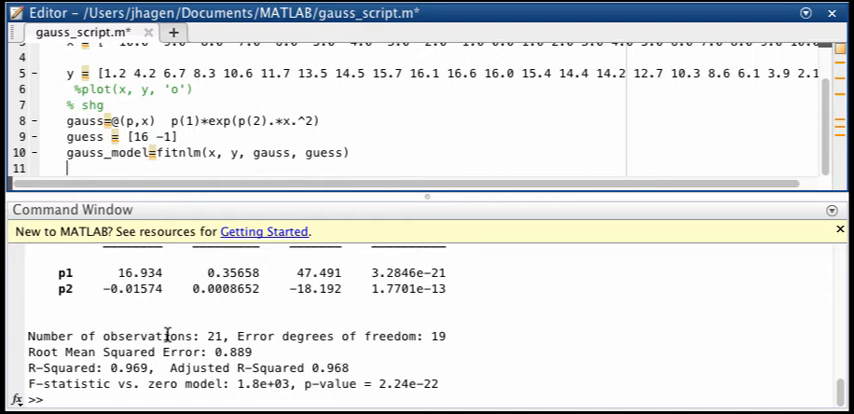
# Add y_fit=feval(gauss_model, x) on line 11
pyautogui.write('y_')
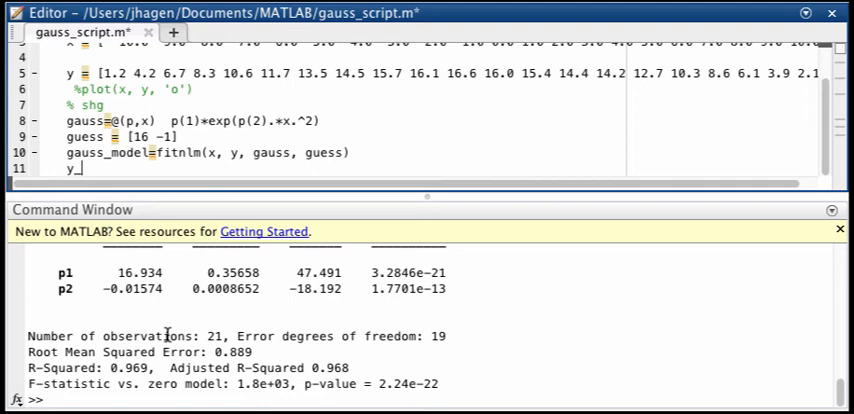
pyautogui.write('fit(')
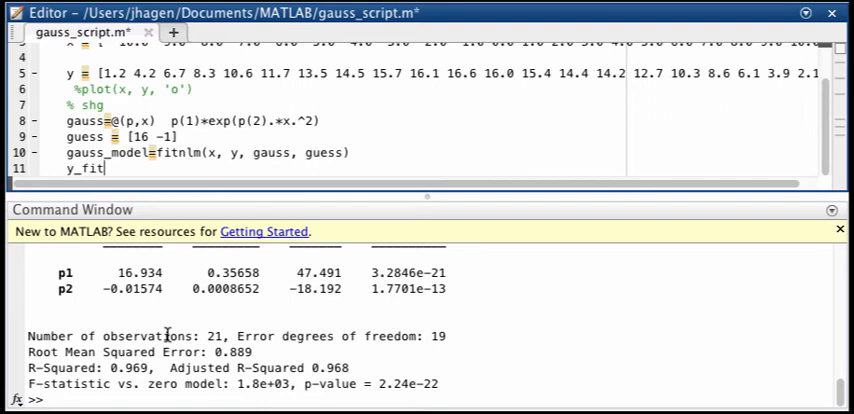
pyautogui.write('=')
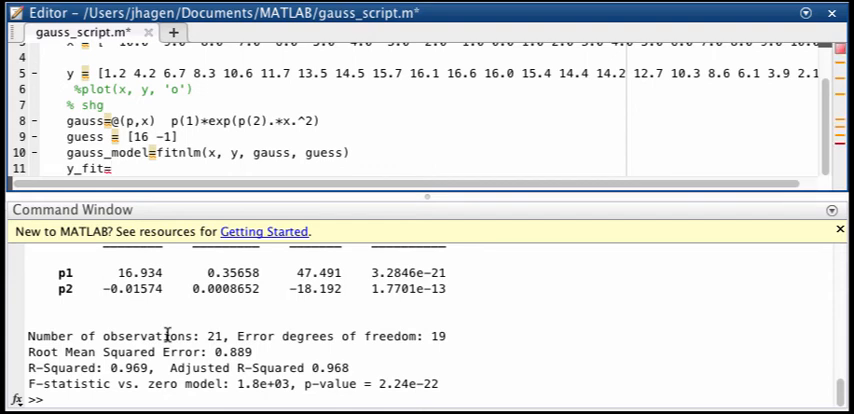
pyautogui.write('fe')
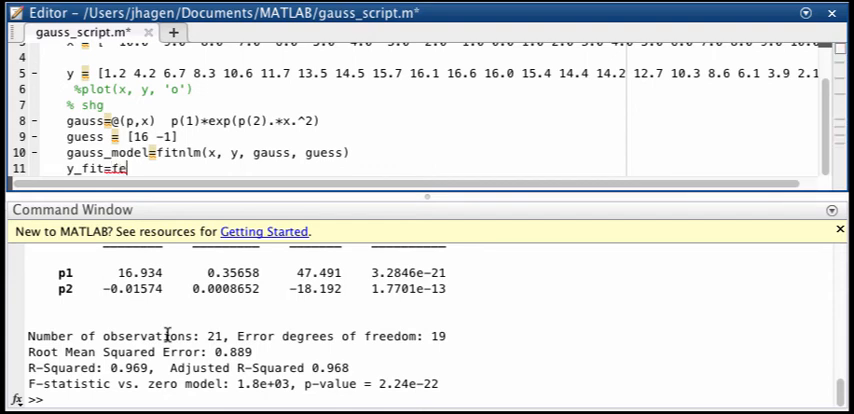
pyautogui.write('val')
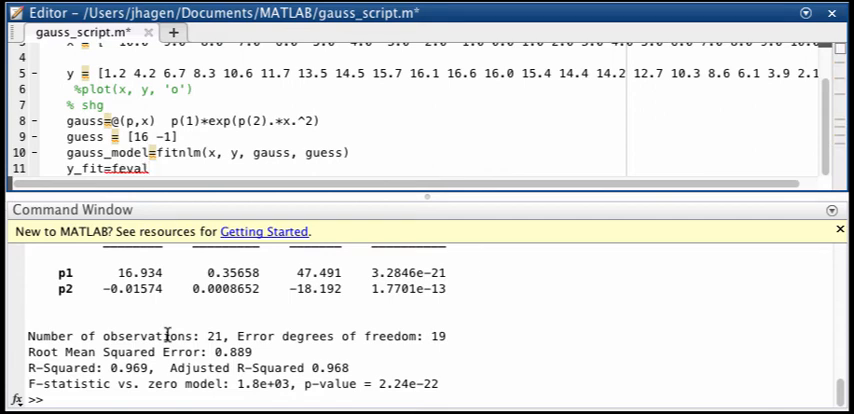
pyautogui.write('(')
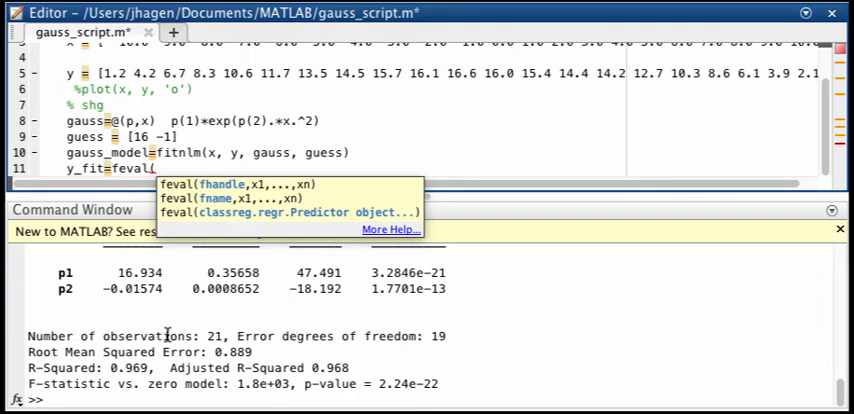
pyautogui.write('g')
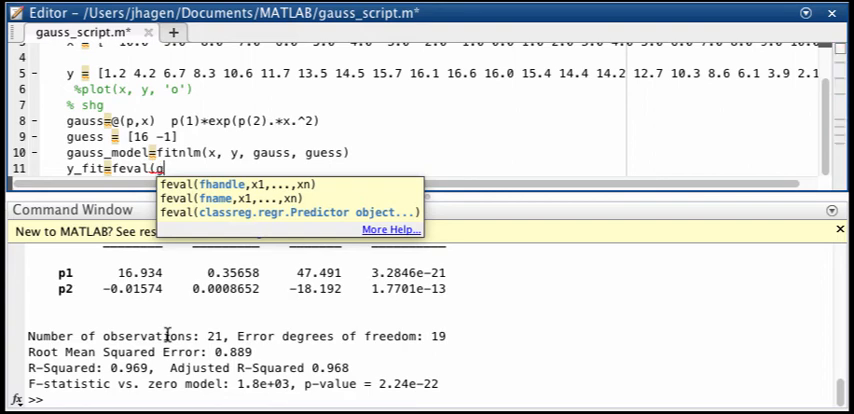
pyautogui.write('auss_mo')
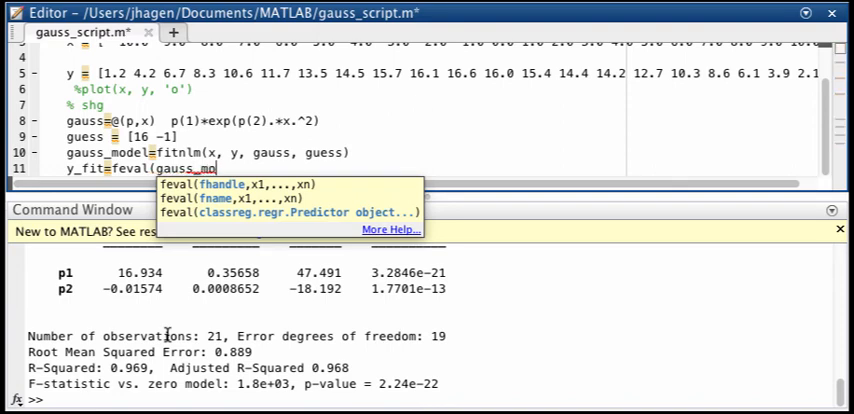
pyautogui.write('del')
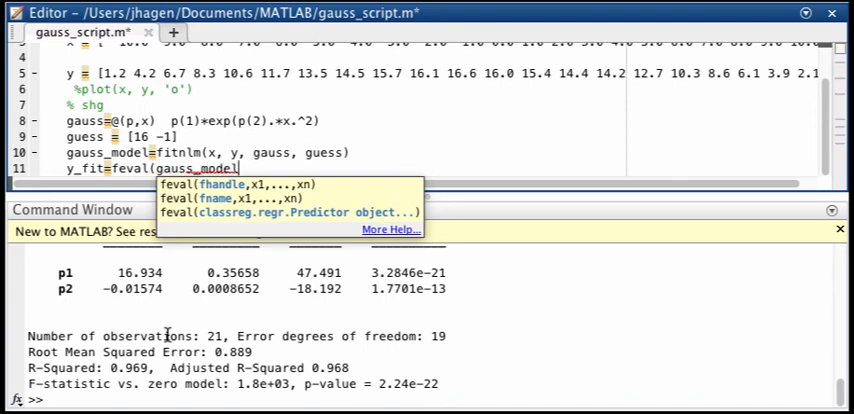
pyautogui.write(', x')
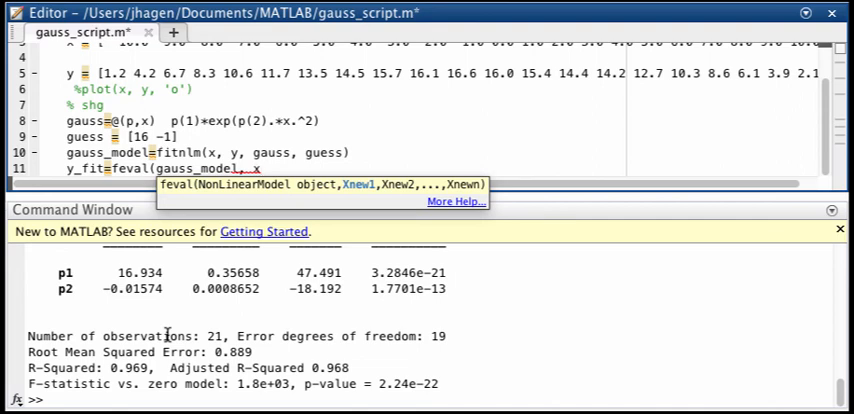
pyautogui.write('0')
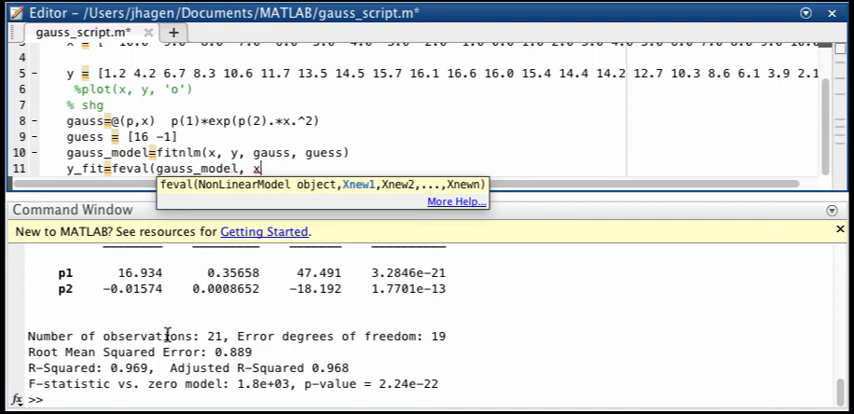
pyautogui.write(')')
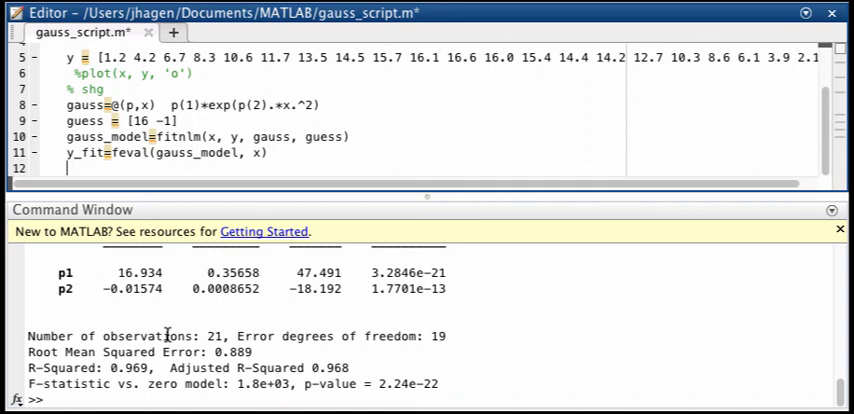
# Add plot(x,y,'o', x, y_fit, '-') on line 12 and shg on line 13
pyautogui.write('plot')
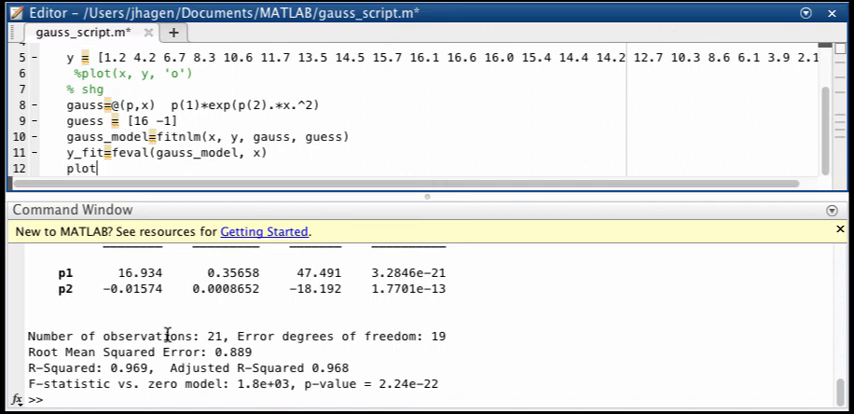
pyautogui.write('(')
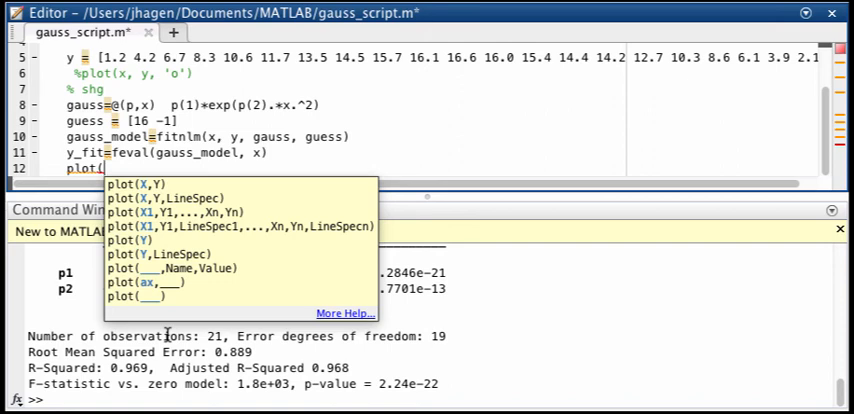
pyautogui.write('x,y,')
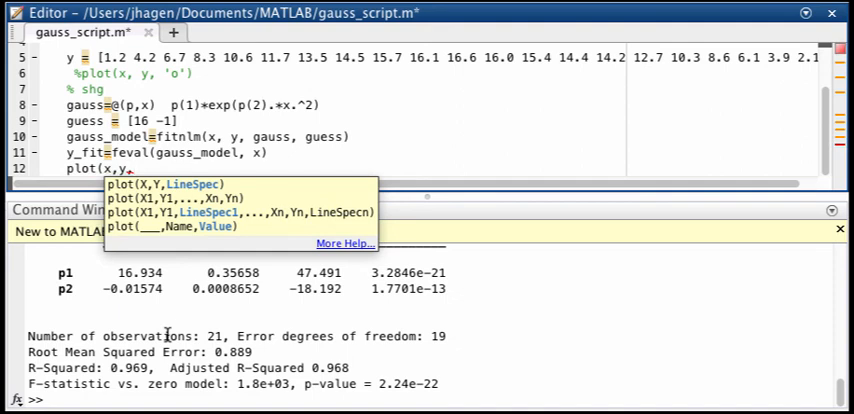
pyautogui.write("'o',")
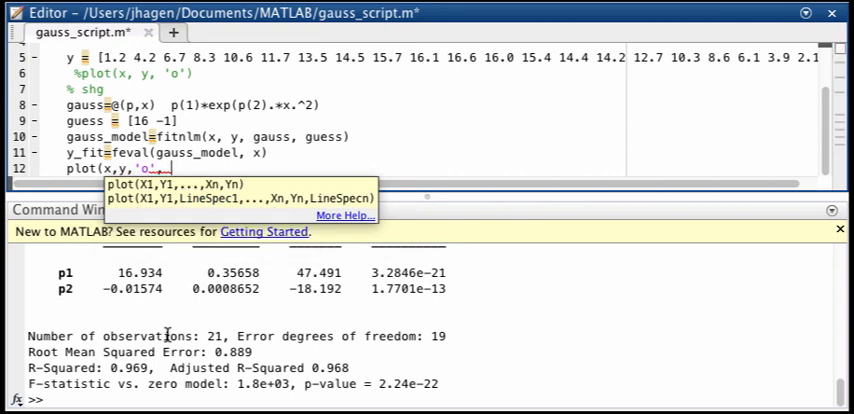
pyautogui.write('x')
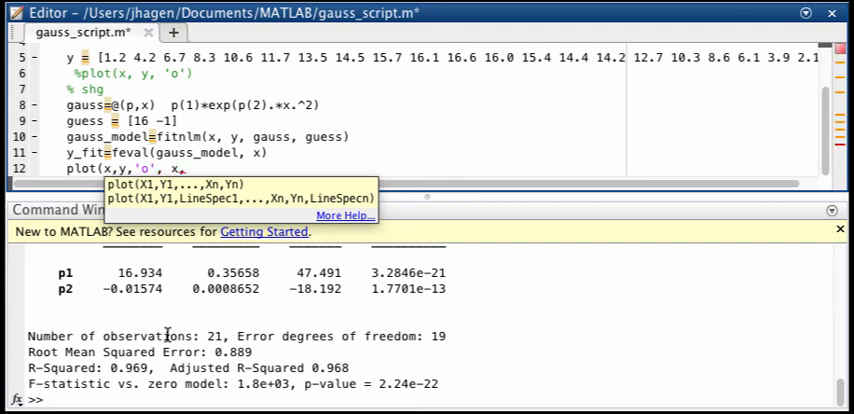
pyautogui.write('y_')
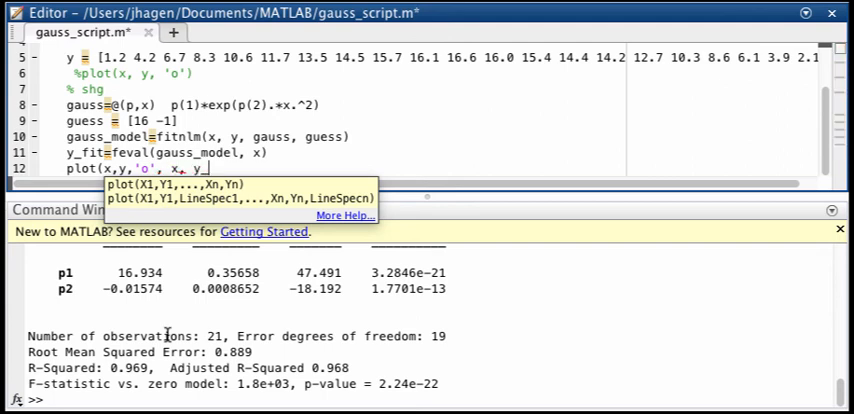
pyautogui.write('fit,')
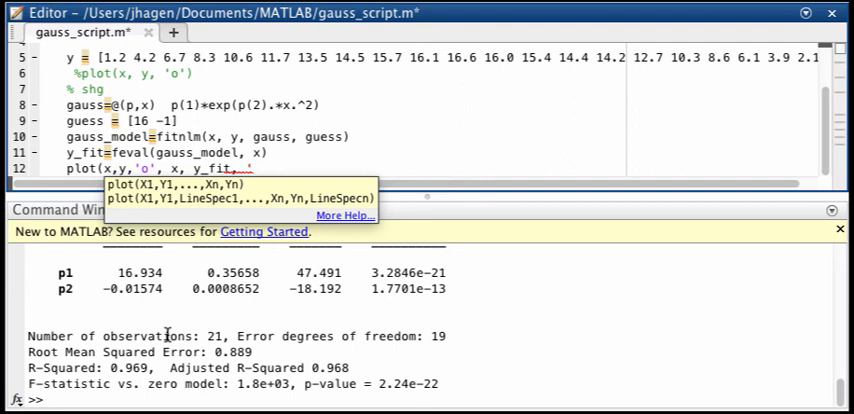
pyautogui.write("'-'")
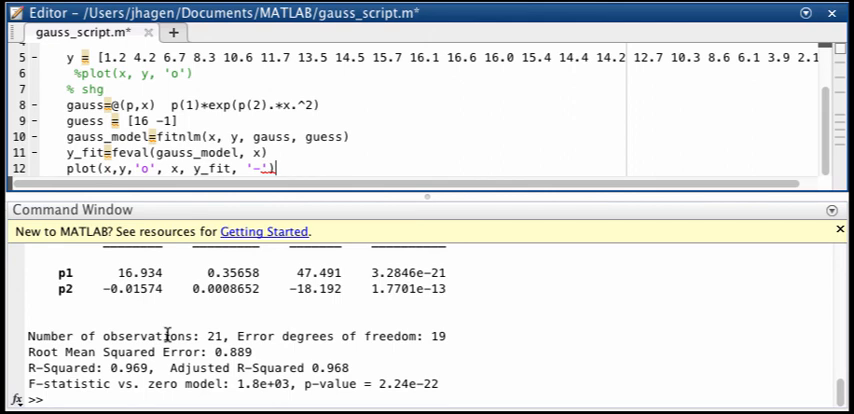
pyautogui.write('shg')
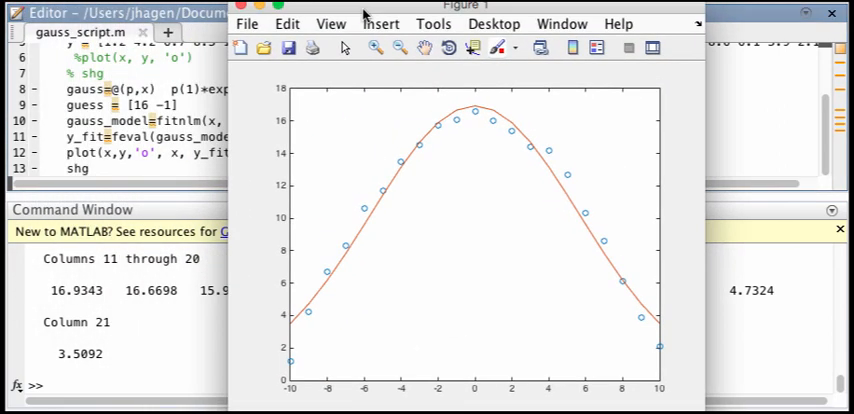
pyautogui.moveTo(312, 290)
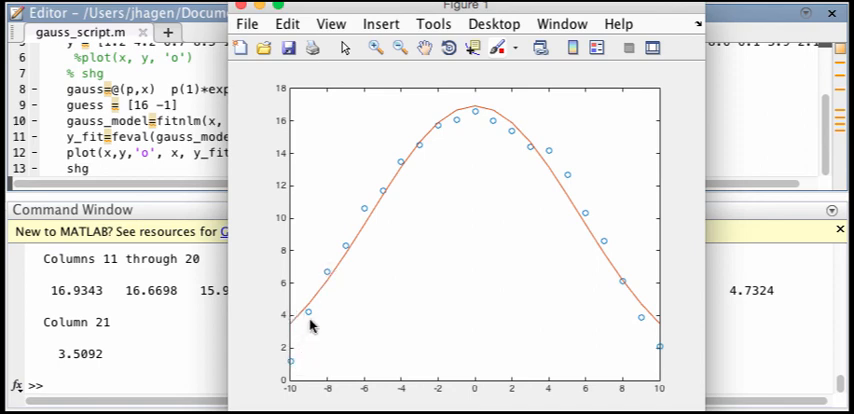
pyautogui.moveTo(303, 335)
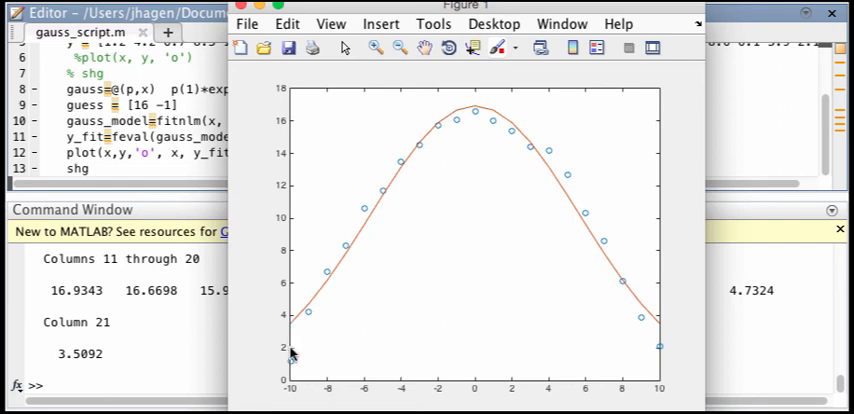
pyautogui.moveTo(320, 308)
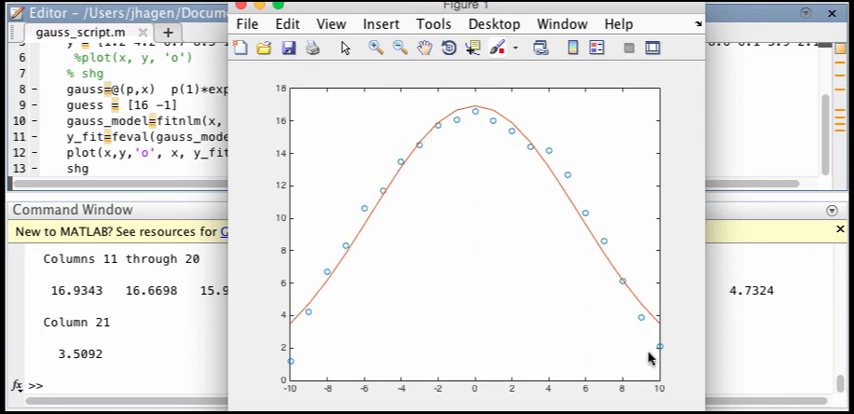
pyautogui.moveTo(368, 278)
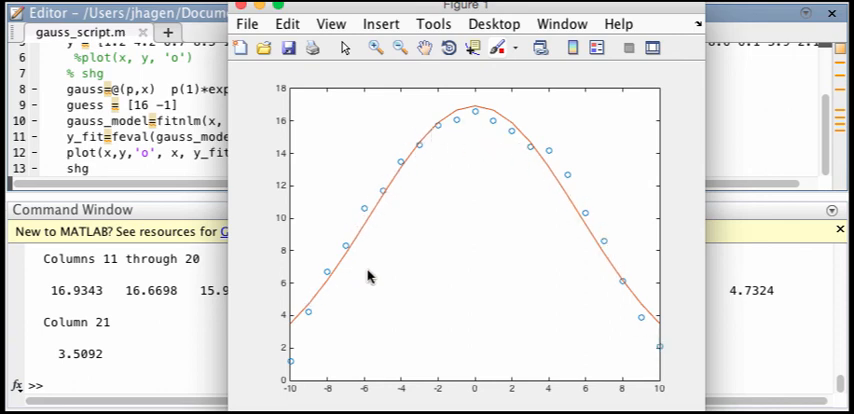